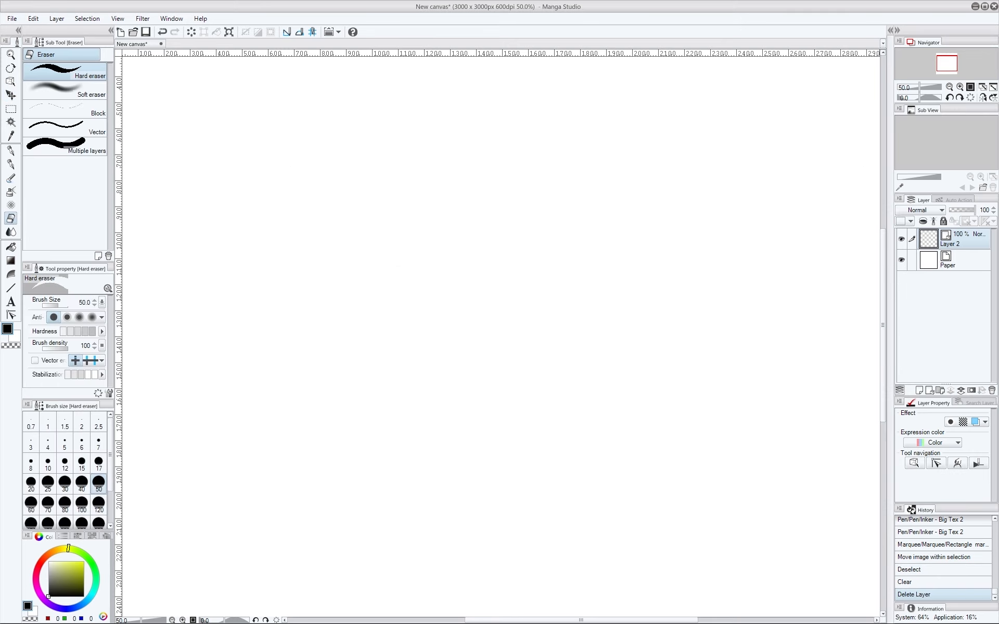
mouse_move(467, 375)
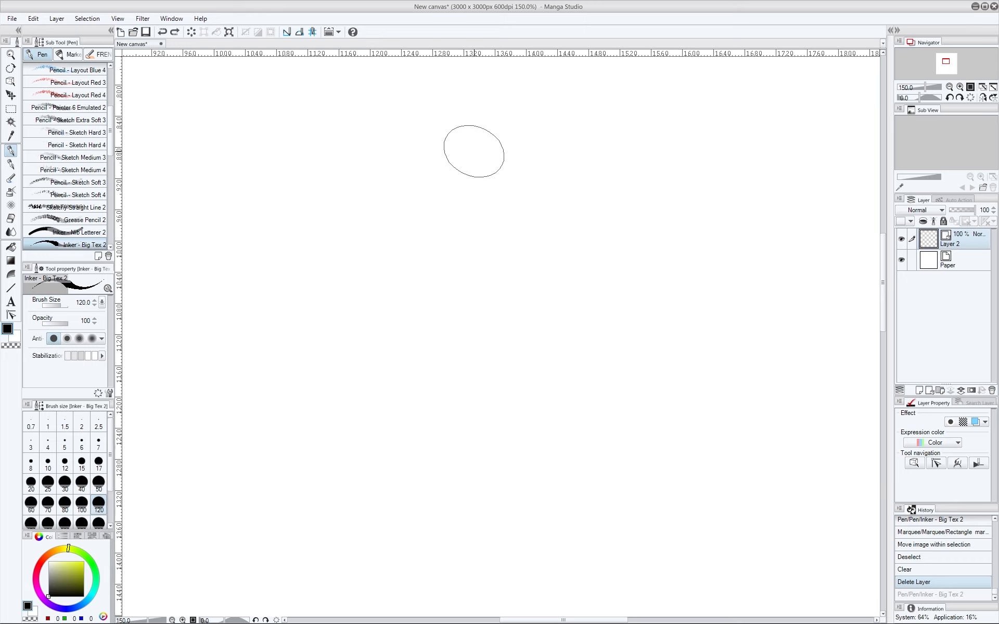
- Ink a rough rounded head outline with a large eye for the frog on the blank canvas
drag(472, 151, 387, 288)
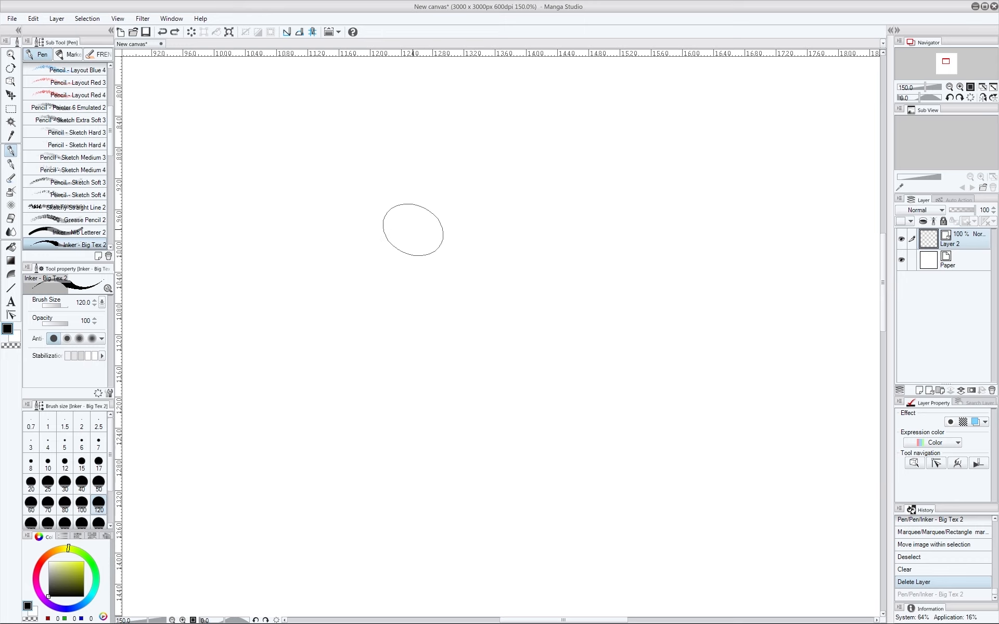
drag(413, 231, 403, 328)
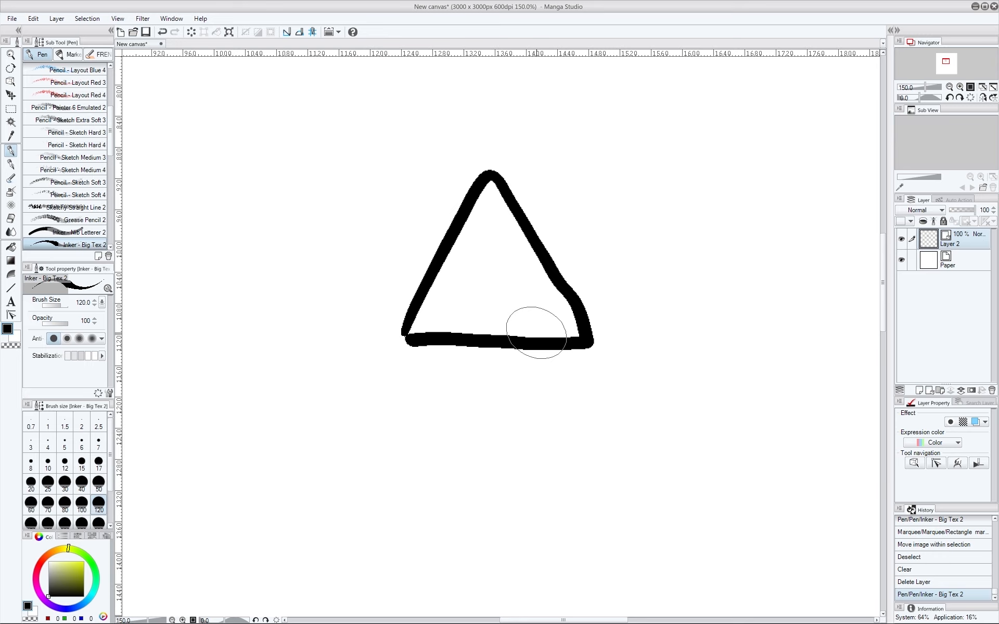
mouse_move(393, 405)
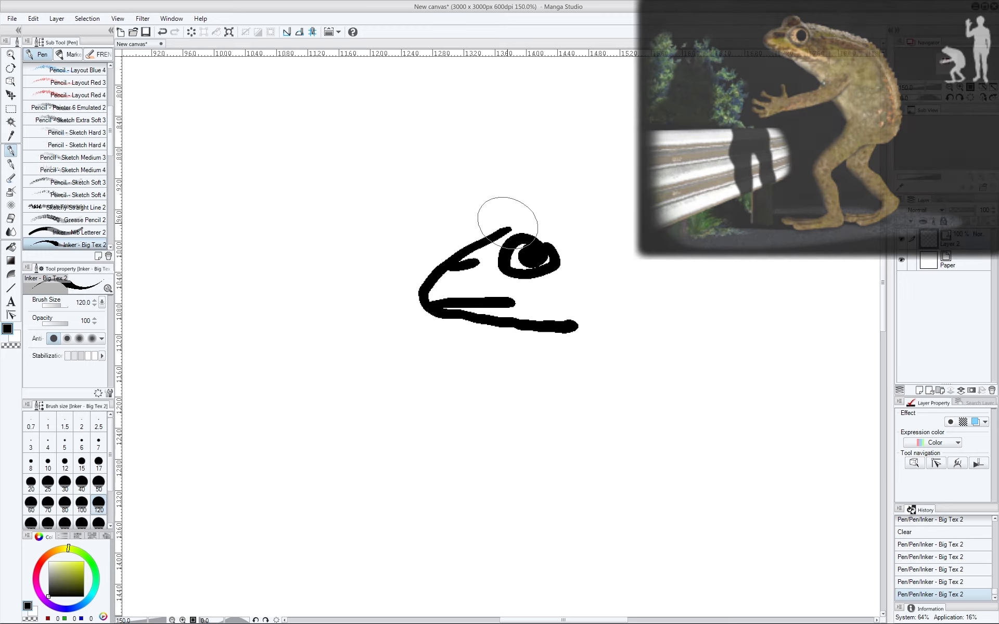
- Ink the frog's head and eye to finish the purple basketball player captioned '-Melt, 24'
drag(503, 210, 570, 228)
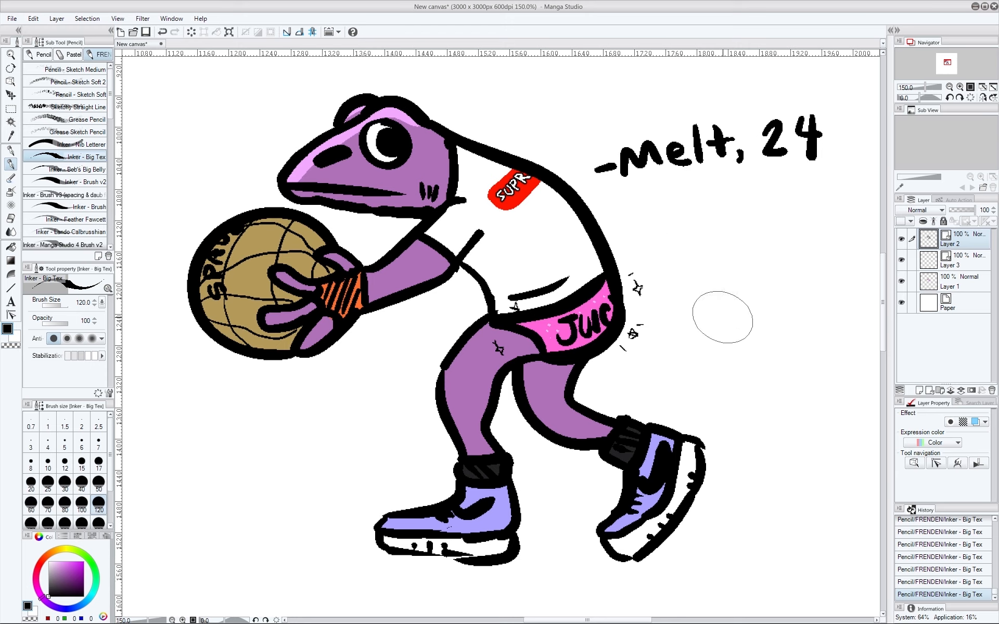
mouse_move(649, 330)
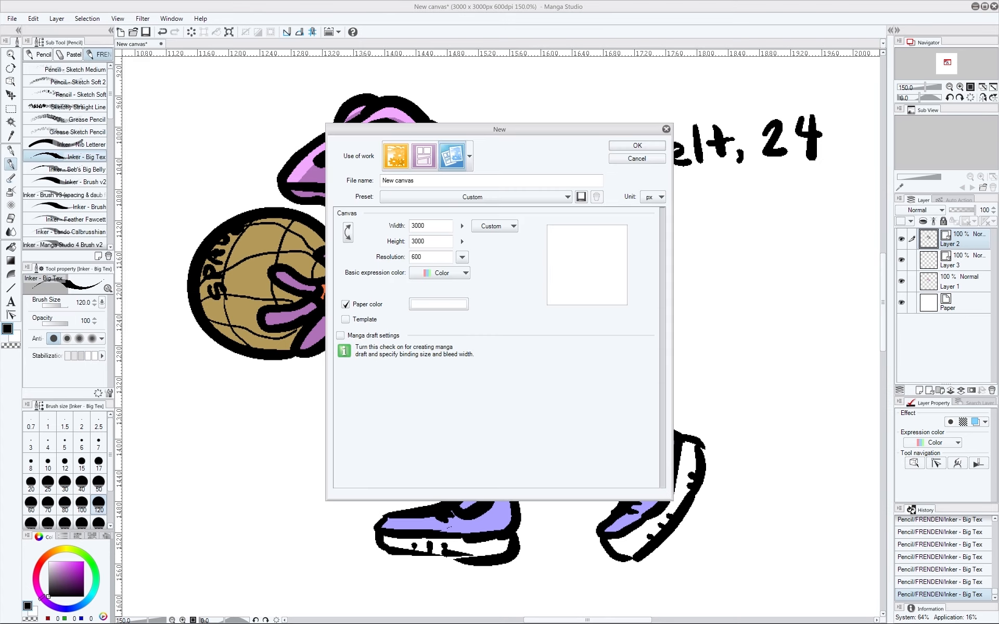
- Create the new 3000 by 3000 canvas and handwrite Jaguar as the fourth list item below Paws
click(636, 146)
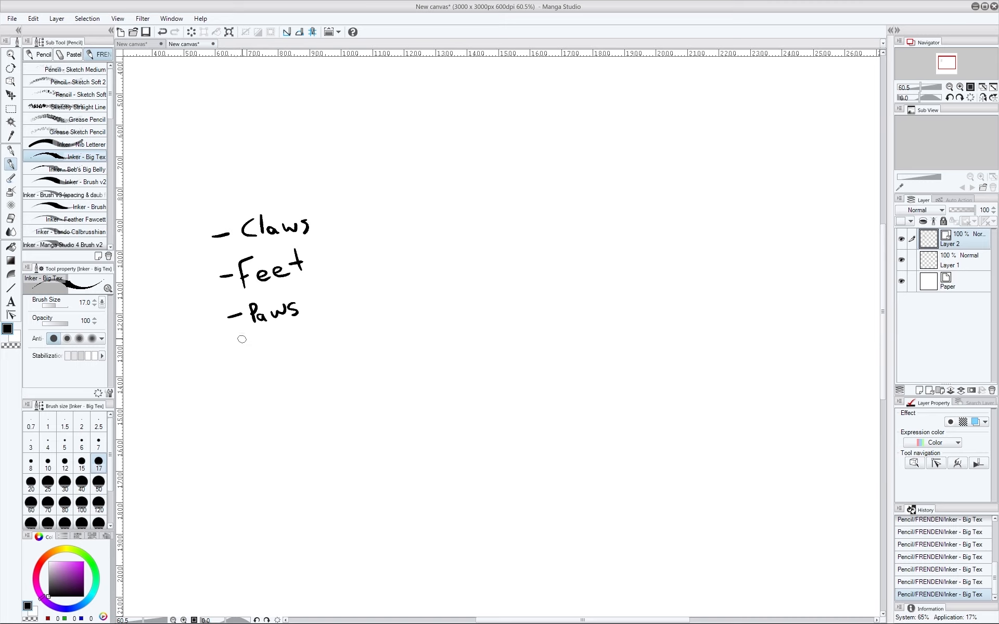
drag(229, 369, 255, 366)
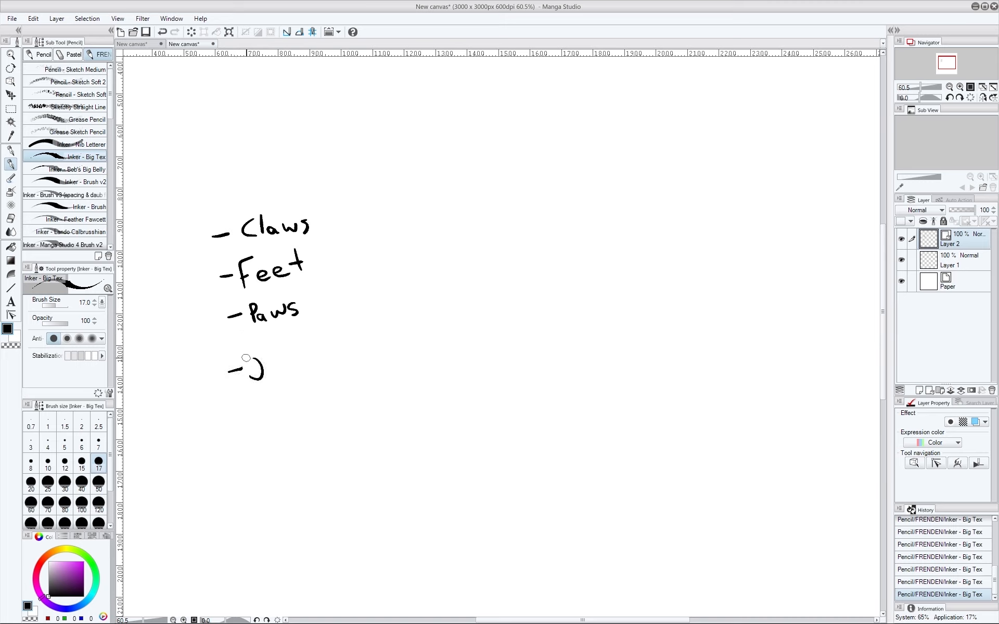
drag(236, 363, 299, 376)
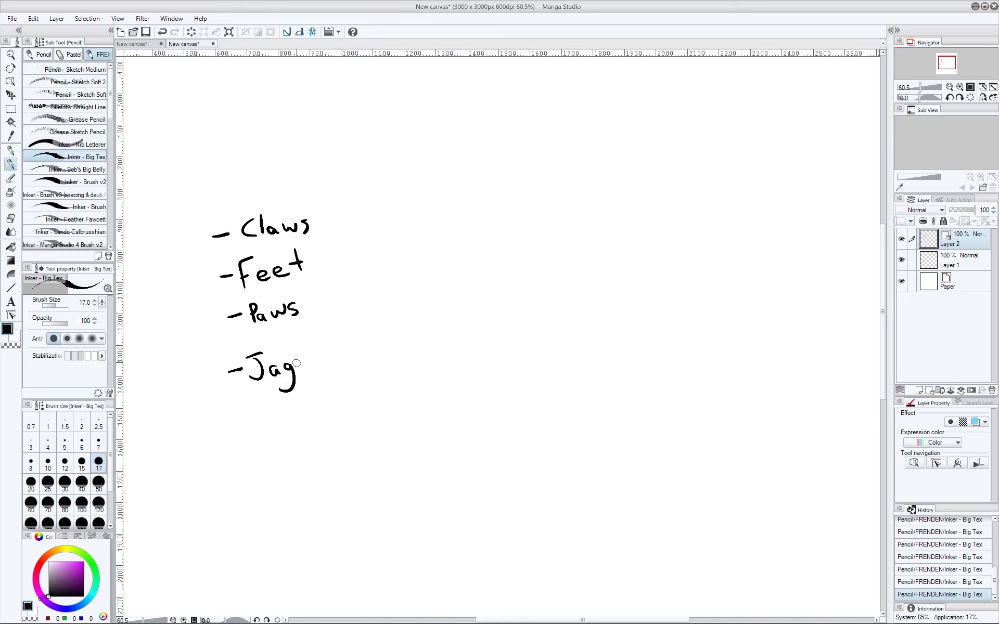
drag(297, 366, 328, 366)
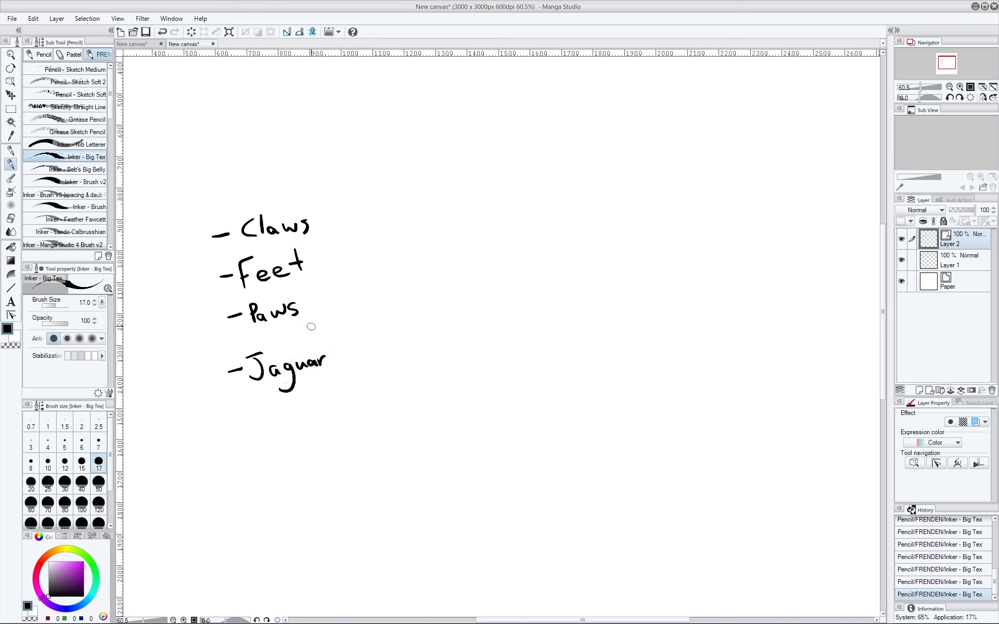
mouse_move(254, 212)
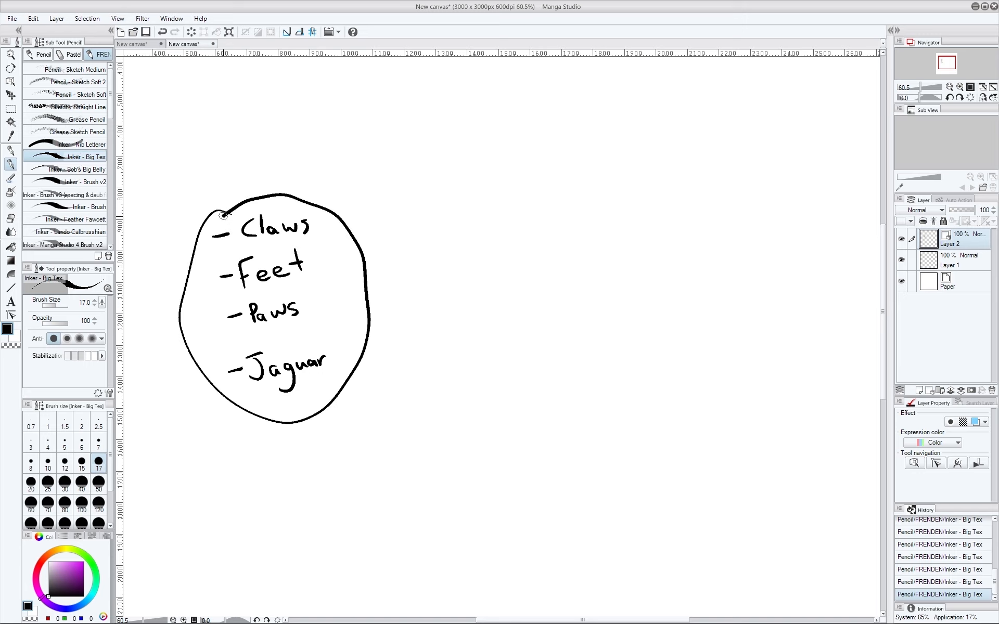
mouse_move(424, 255)
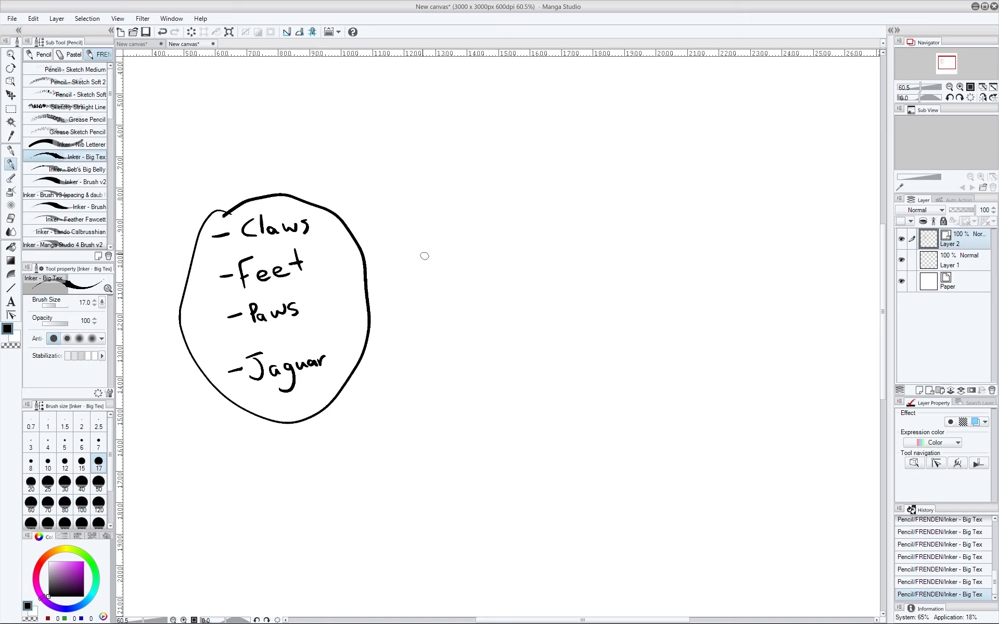
mouse_move(422, 254)
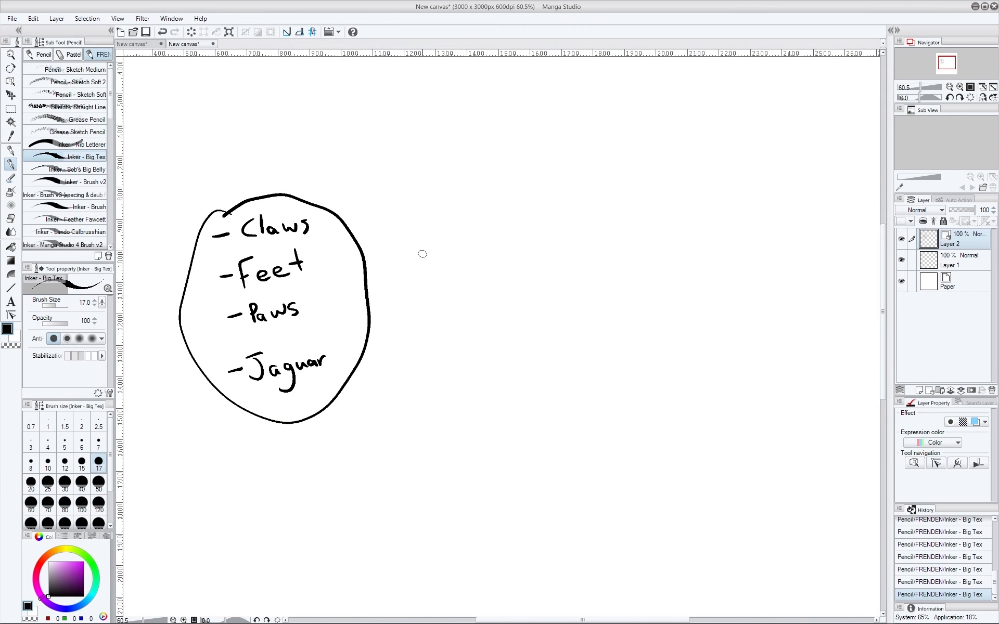
mouse_move(419, 287)
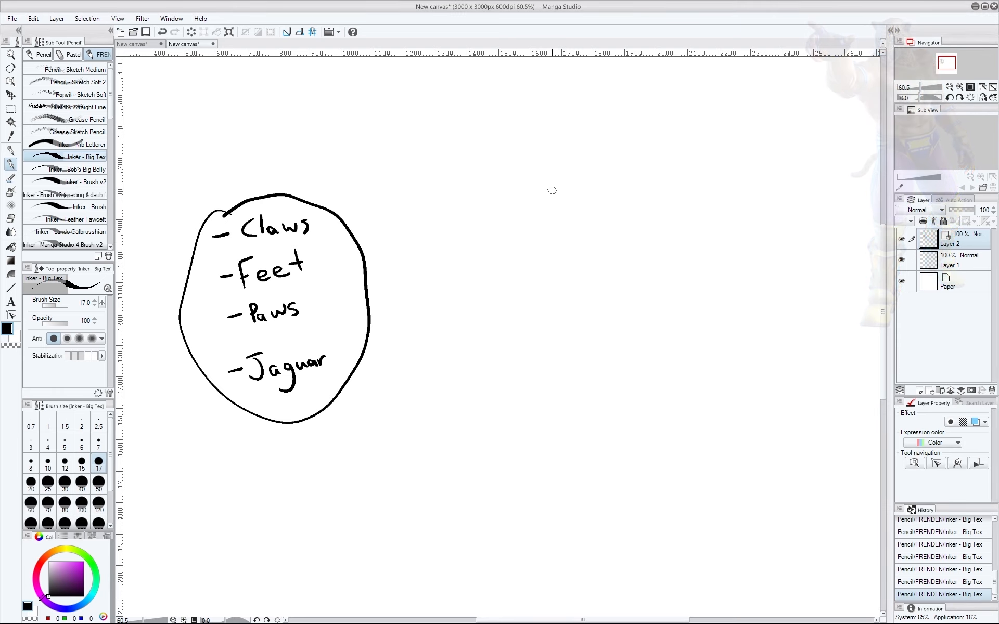
drag(576, 178, 576, 178)
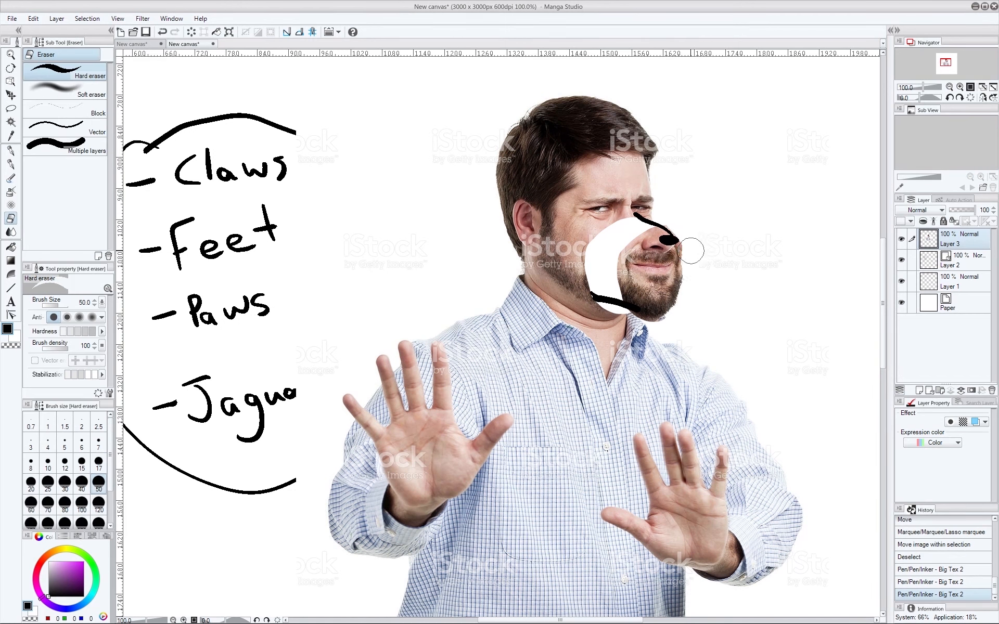
- Paste the reference photo of the gesturing man onto a new layer
click(9, 154)
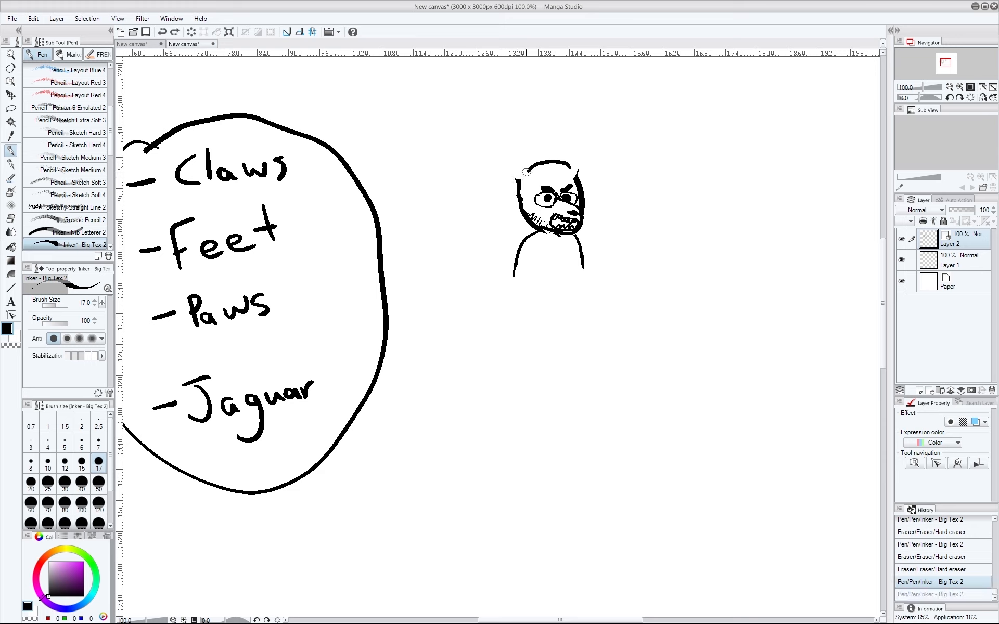
- Ink the jaguar wrestler's bearded head with glasses, muscular legs and remaining linework
drag(522, 169, 573, 162)
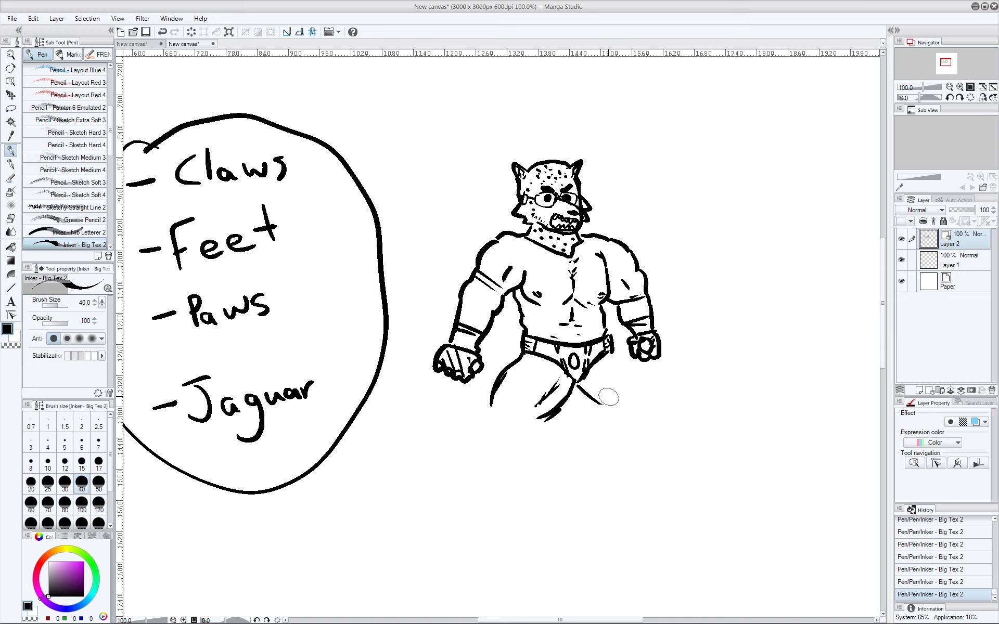
drag(586, 395, 624, 417)
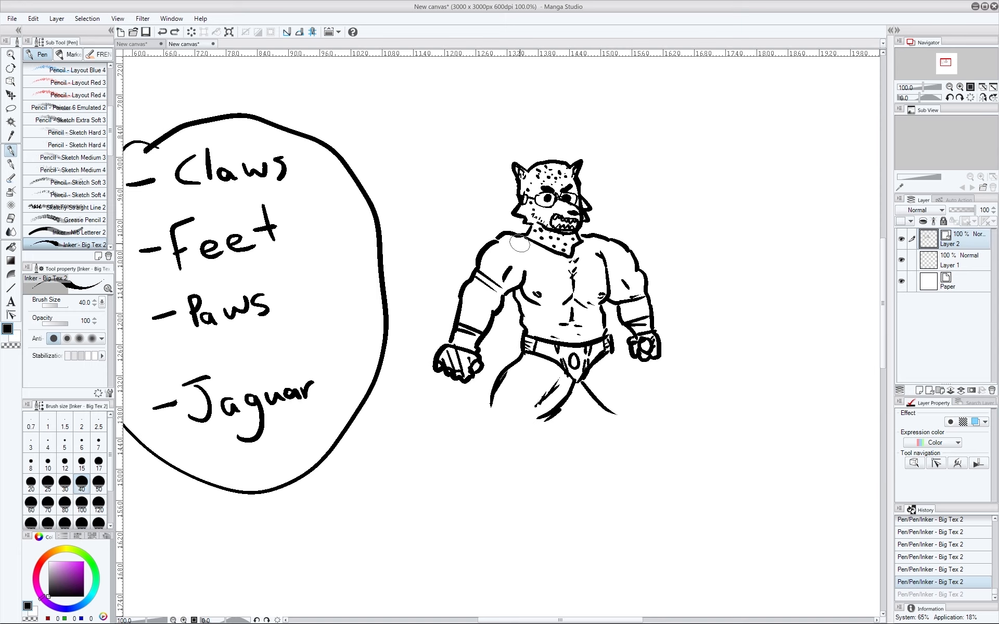
mouse_move(609, 348)
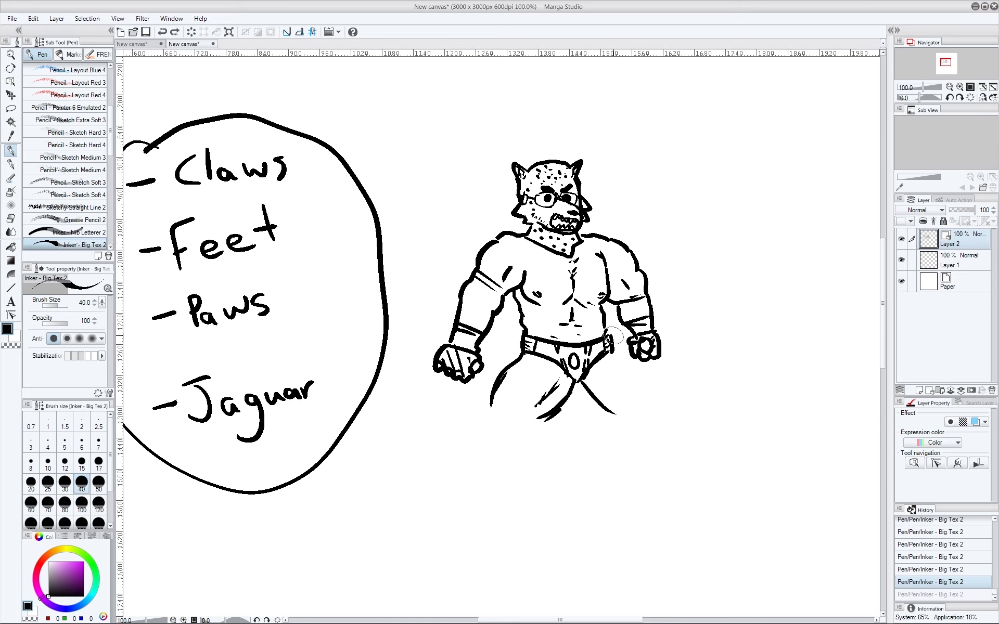
mouse_move(612, 365)
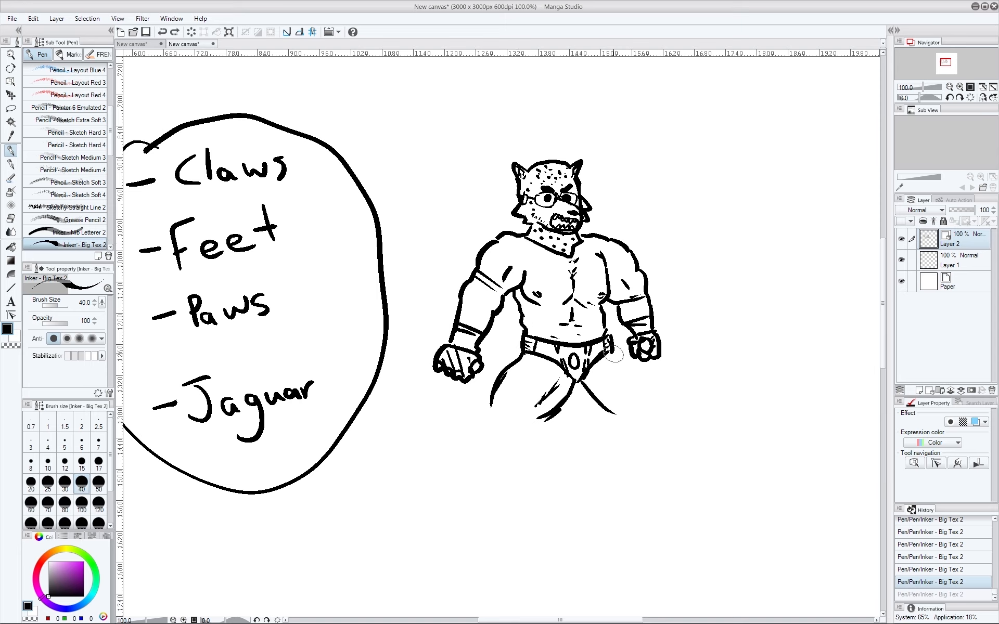
drag(636, 357, 663, 395)
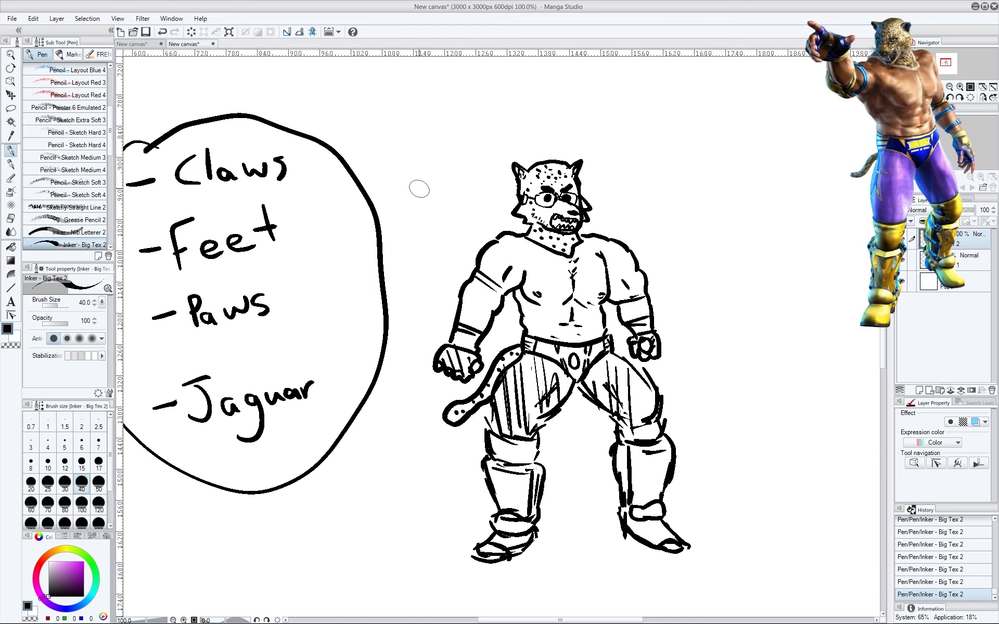
drag(430, 201, 432, 185)
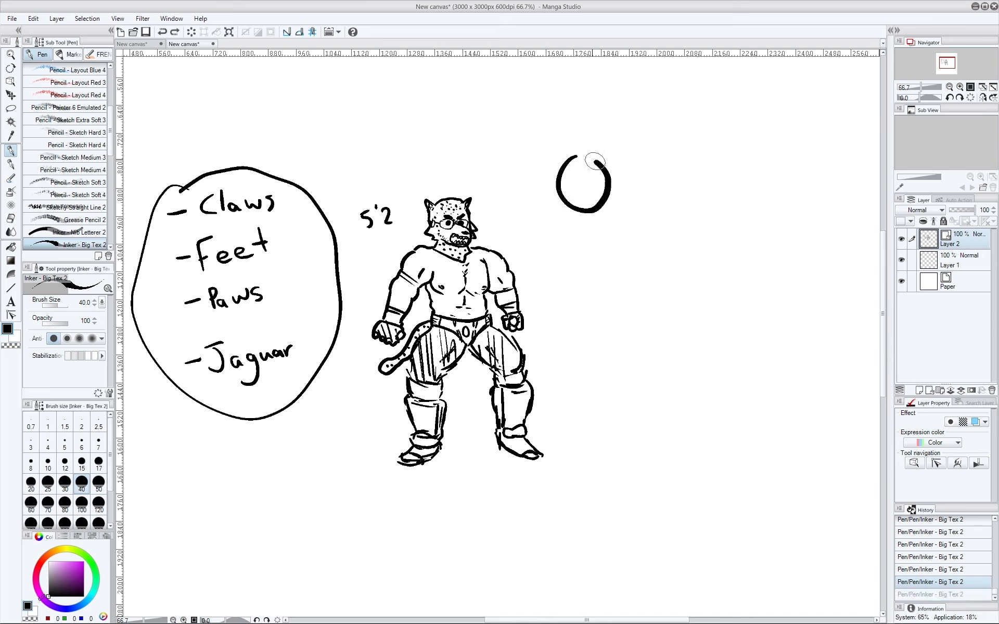
- Draw the tall thin figure's face, glasses, long hair and body, labelled 5'4
drag(576, 185, 586, 198)
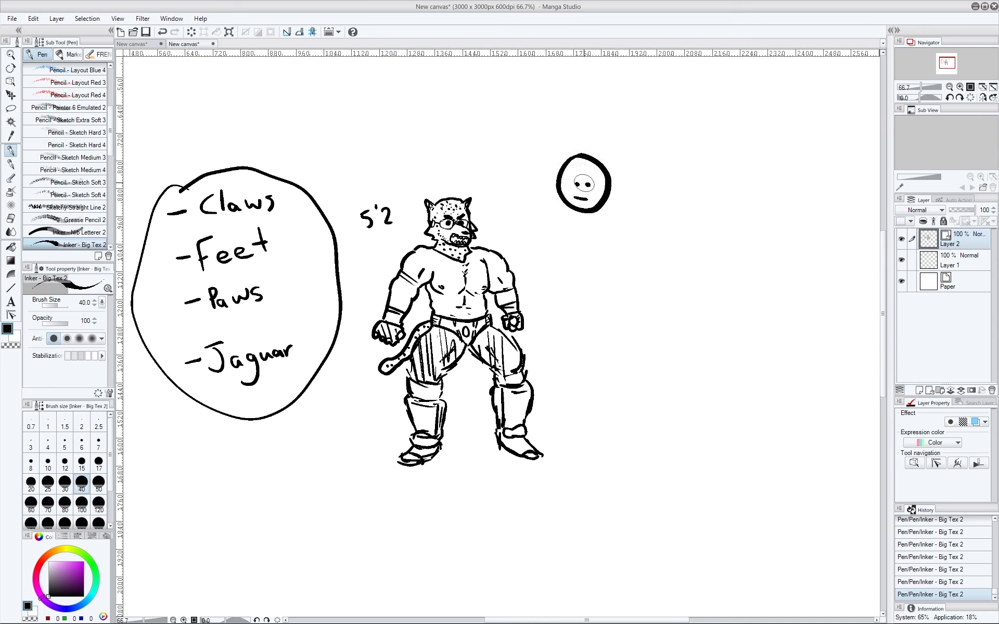
drag(570, 184, 592, 183)
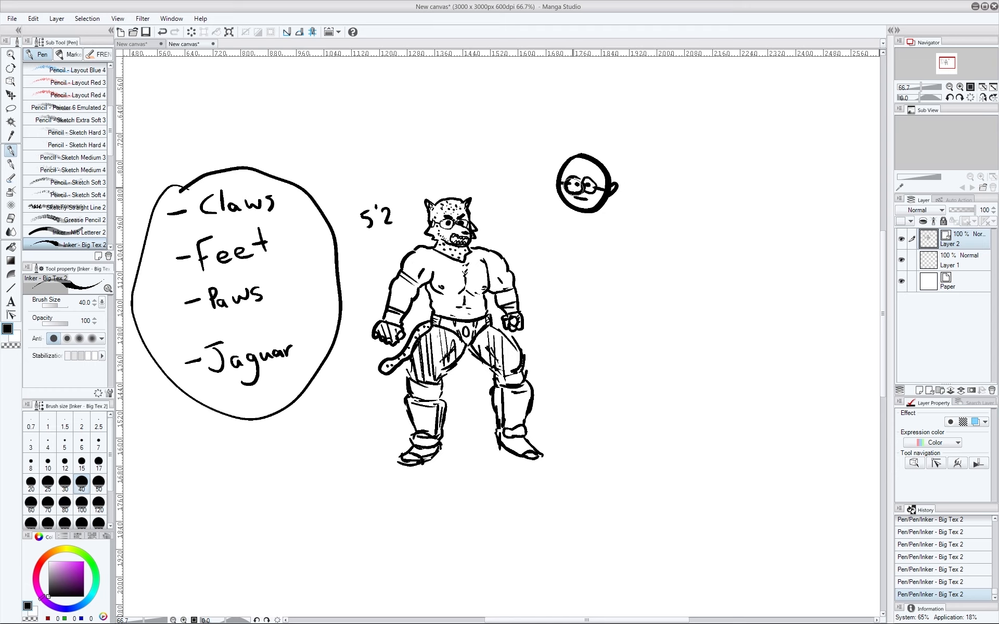
drag(570, 168, 592, 175)
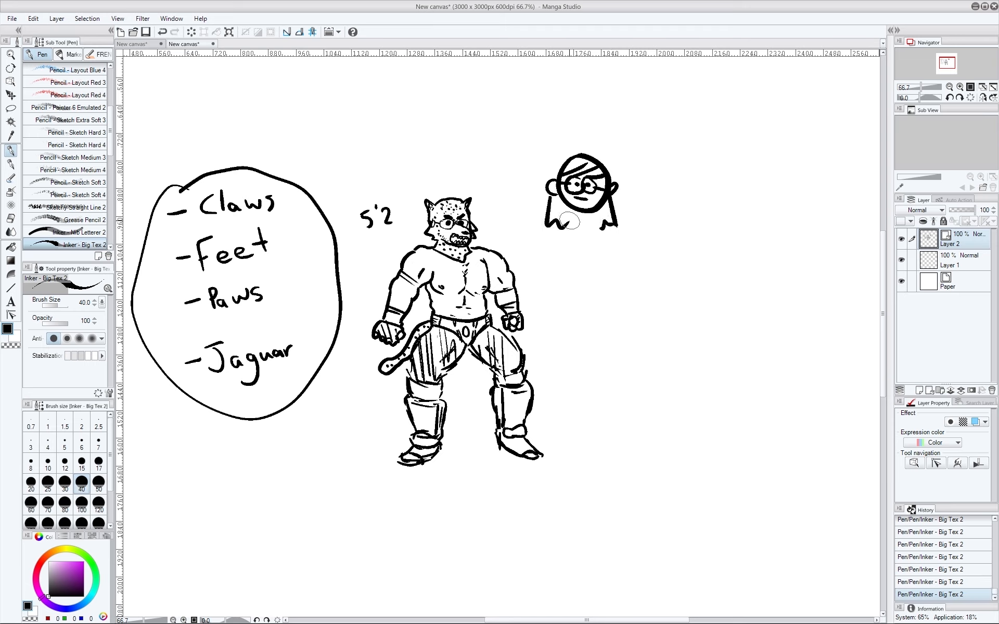
drag(576, 219, 579, 267)
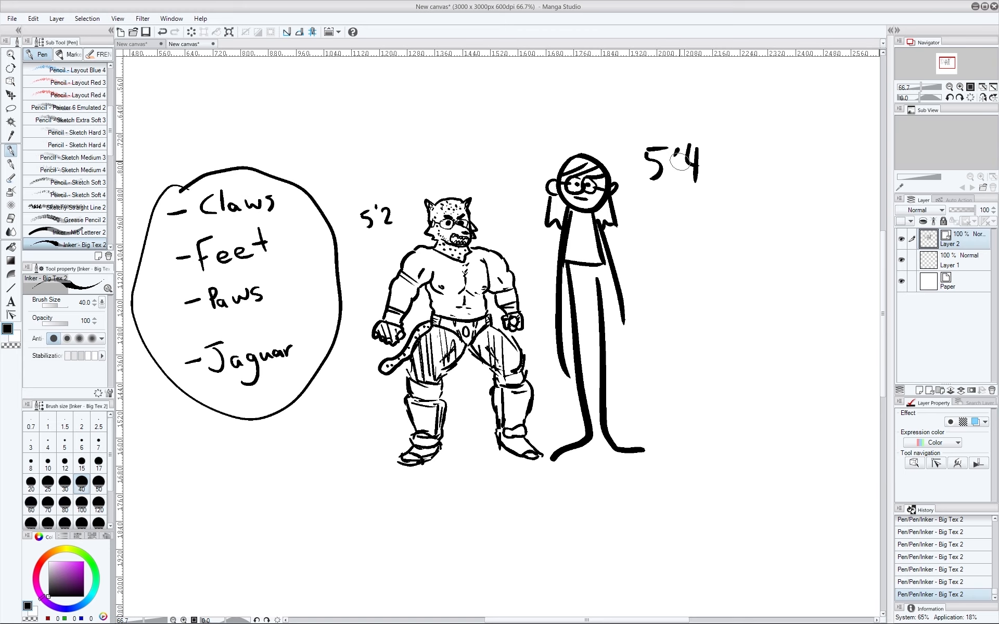
mouse_move(734, 204)
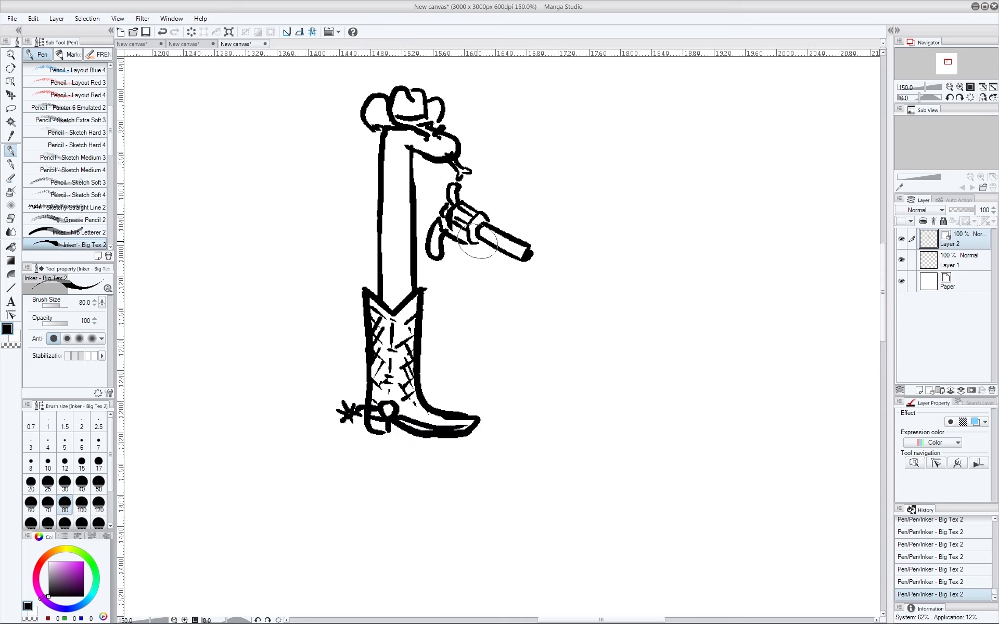
mouse_move(504, 225)
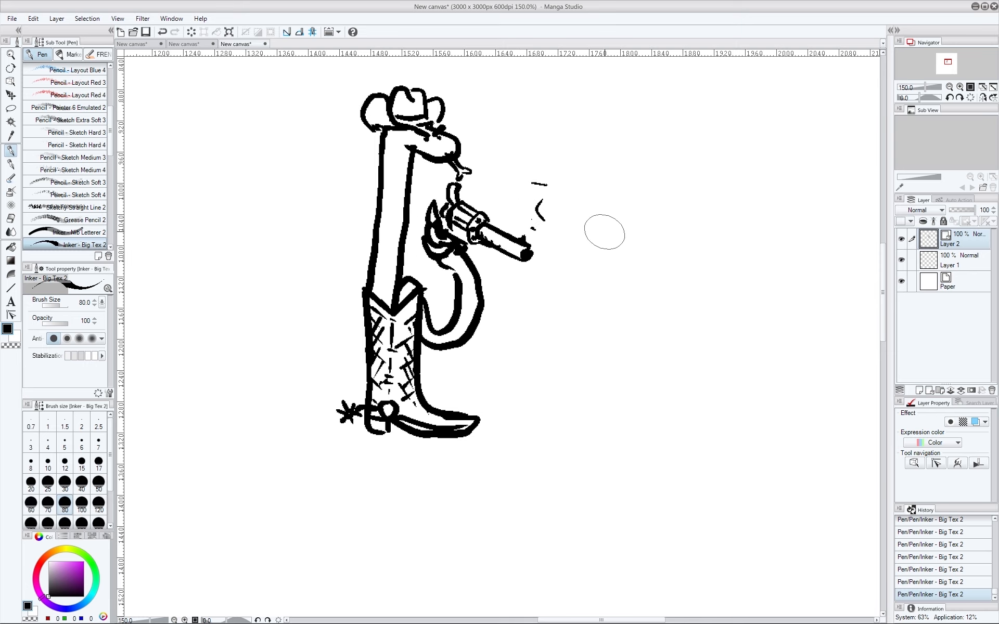
- Zoom out to view the whole snake-in-boot drawing and start a new canvas
click(7, 54)
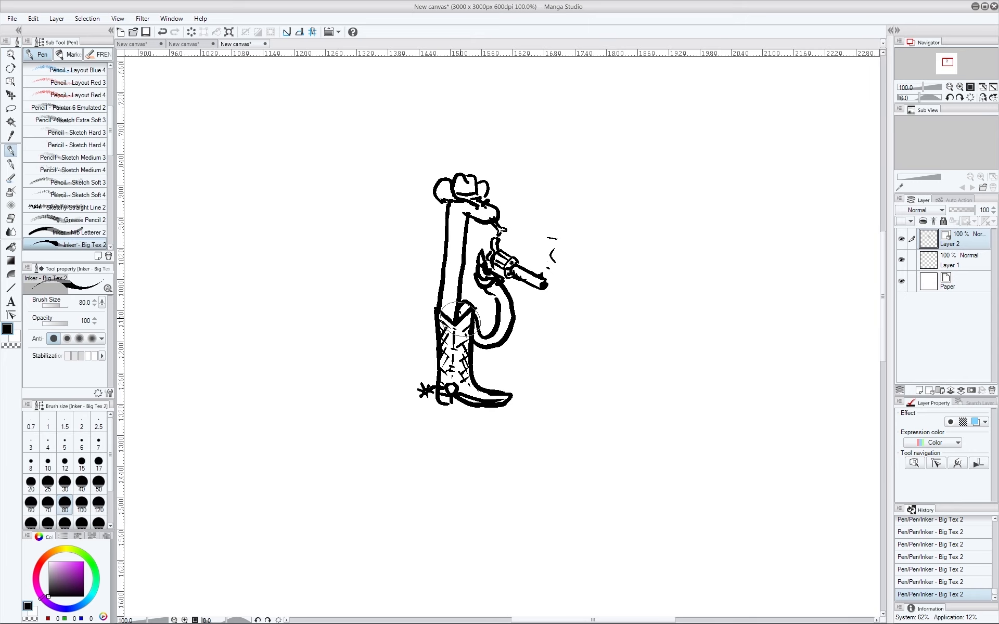
drag(551, 178, 592, 211)
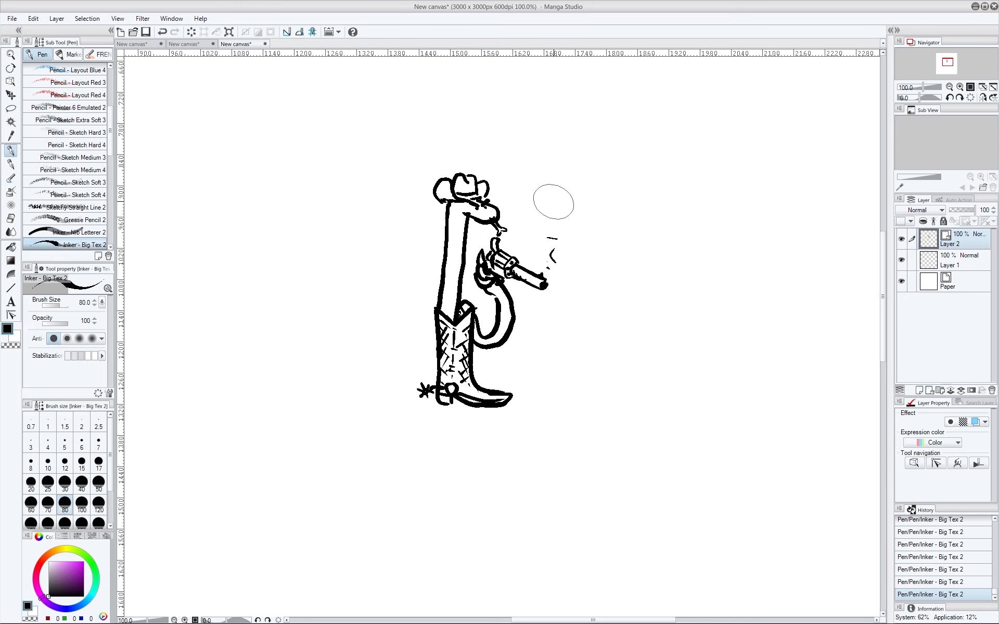
drag(553, 203, 576, 293)
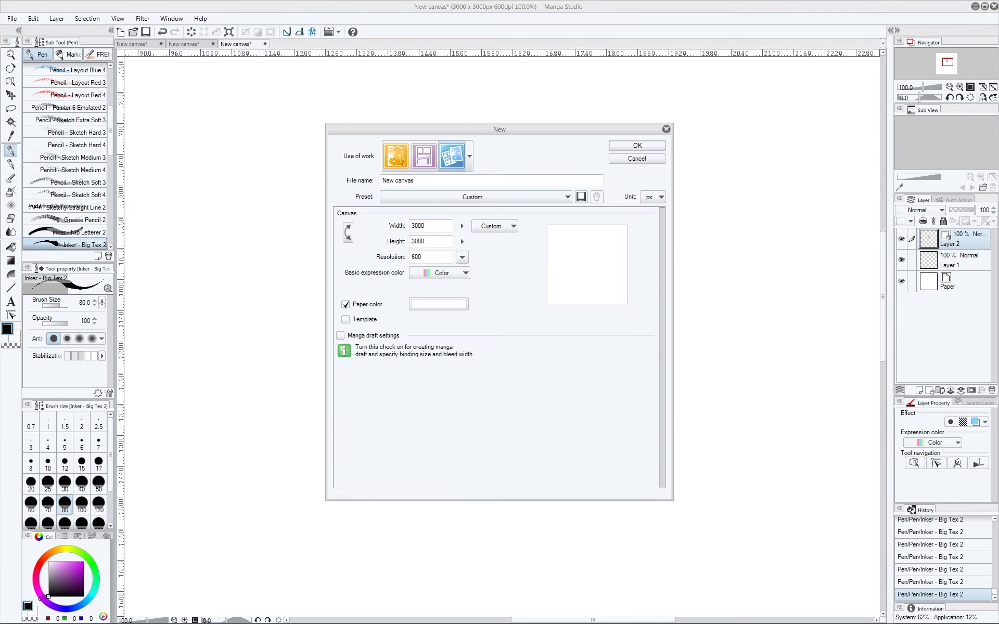
- Create the new 3000 by 3000 canvas for the Love Wins dogs drawing
click(637, 146)
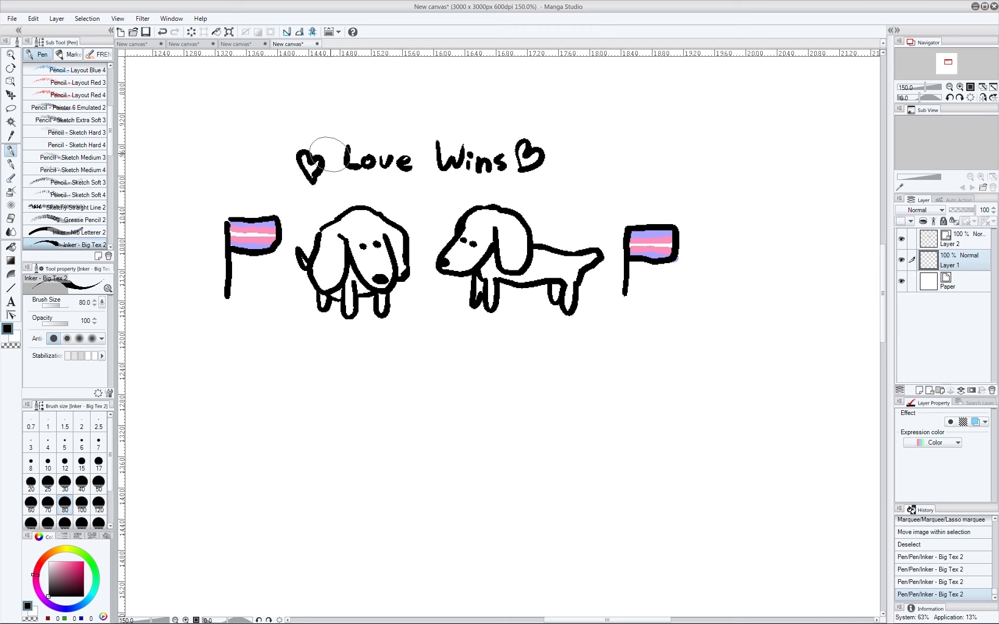
mouse_move(443, 330)
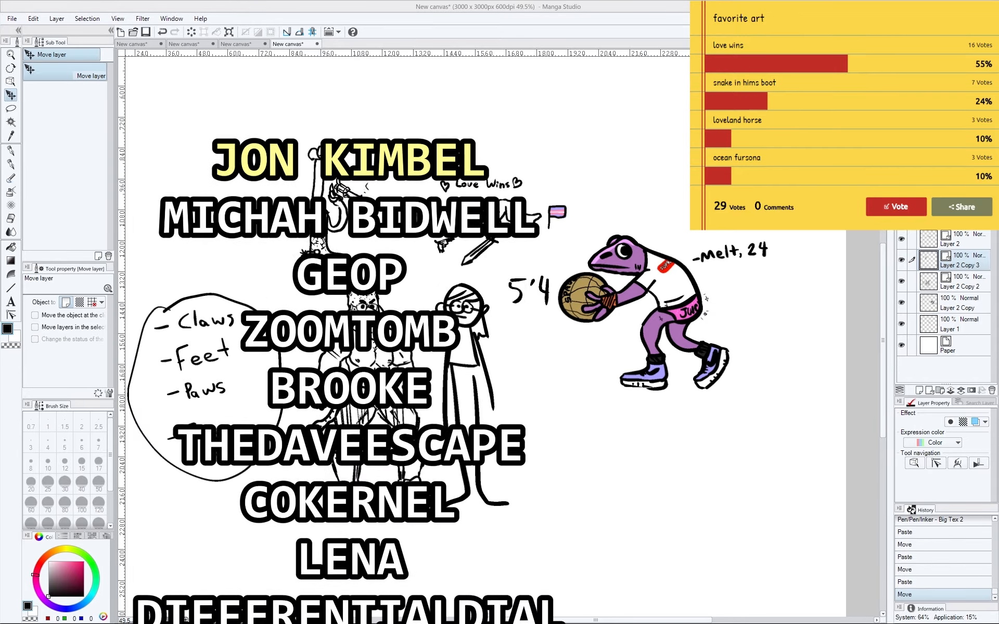
scroll(down, 3)
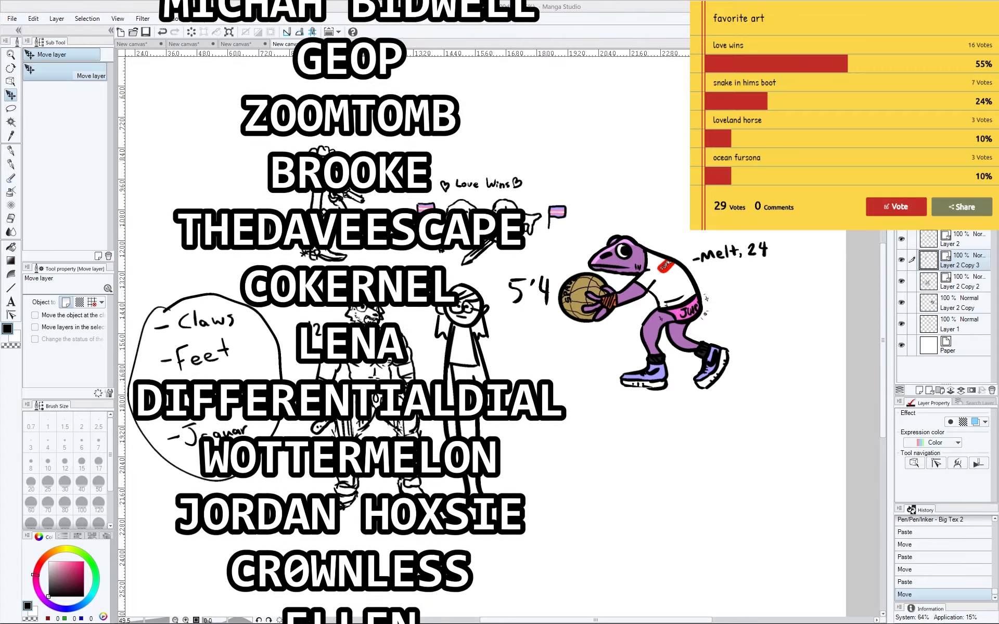
scroll(down, 3)
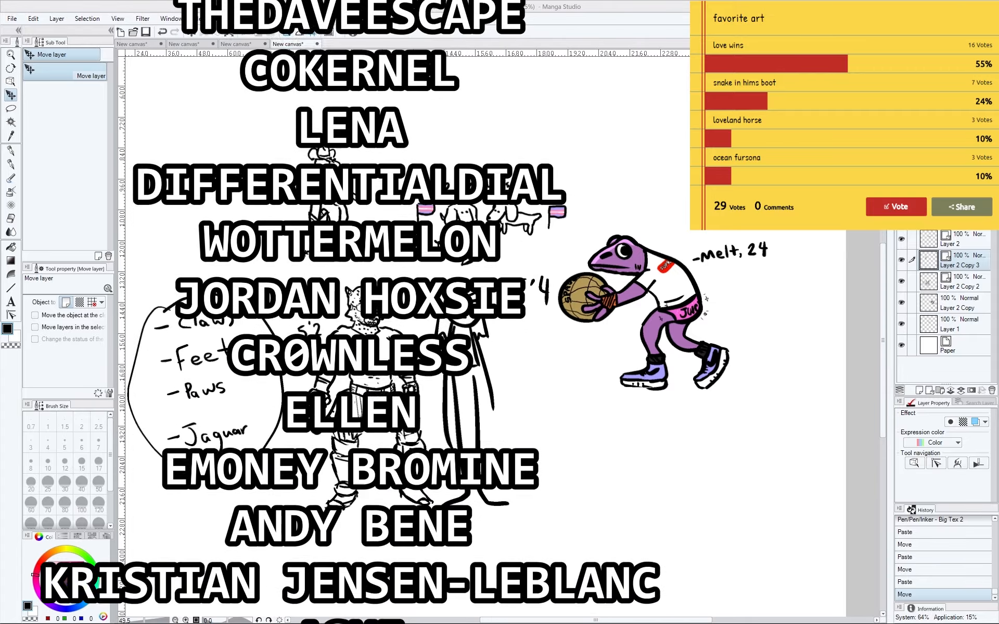
scroll(down, 3)
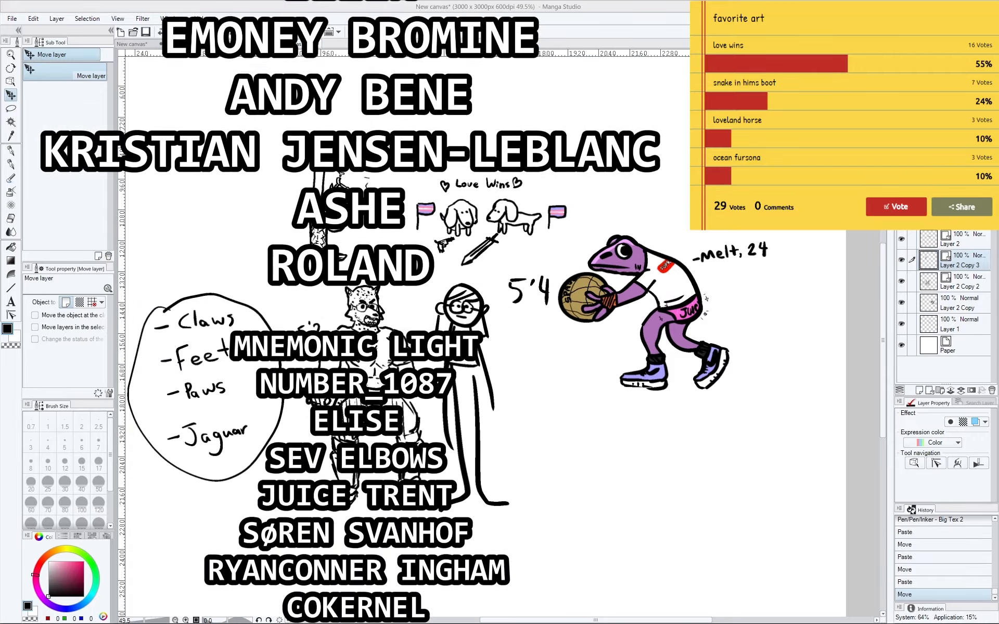
scroll(down, 3)
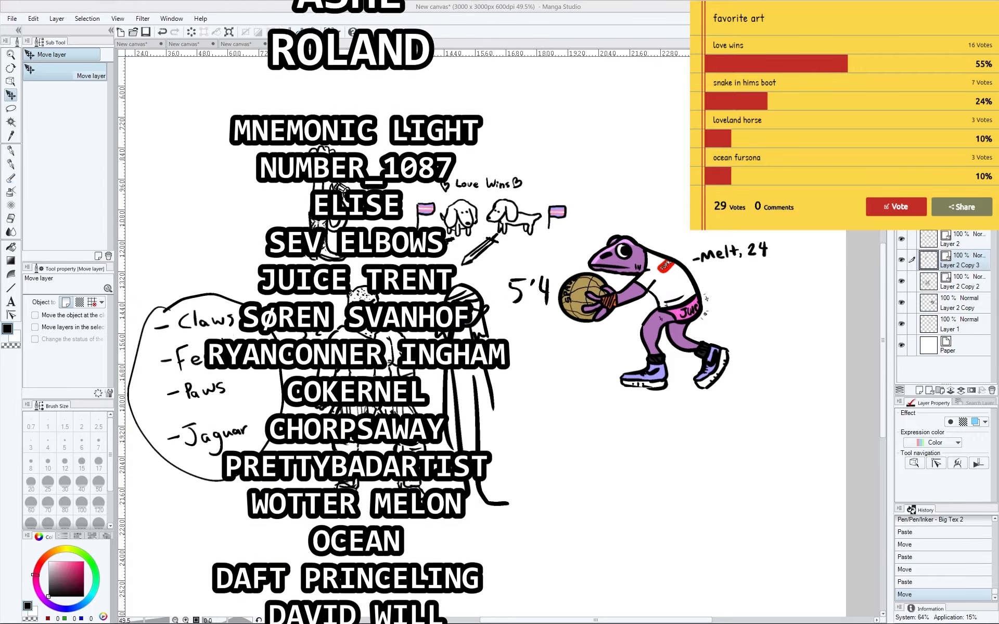
scroll(down, 3)
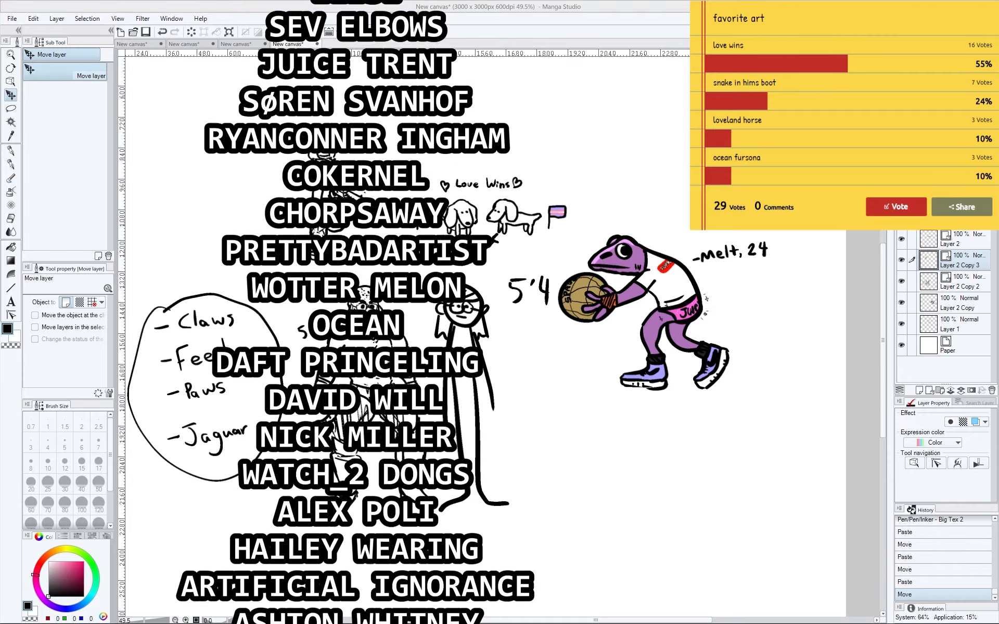
scroll(down, 3)
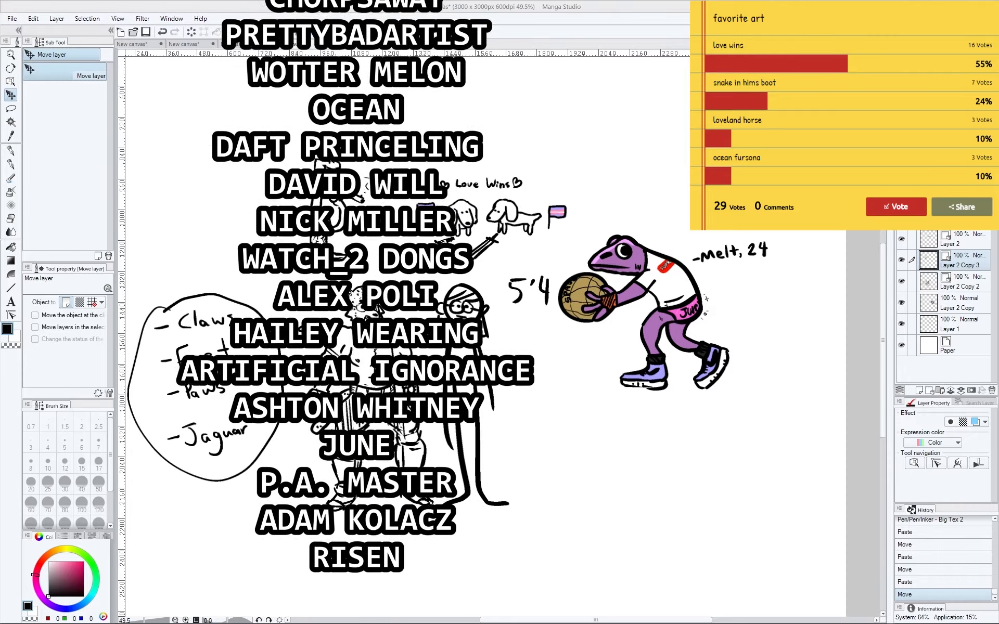
scroll(down, 3)
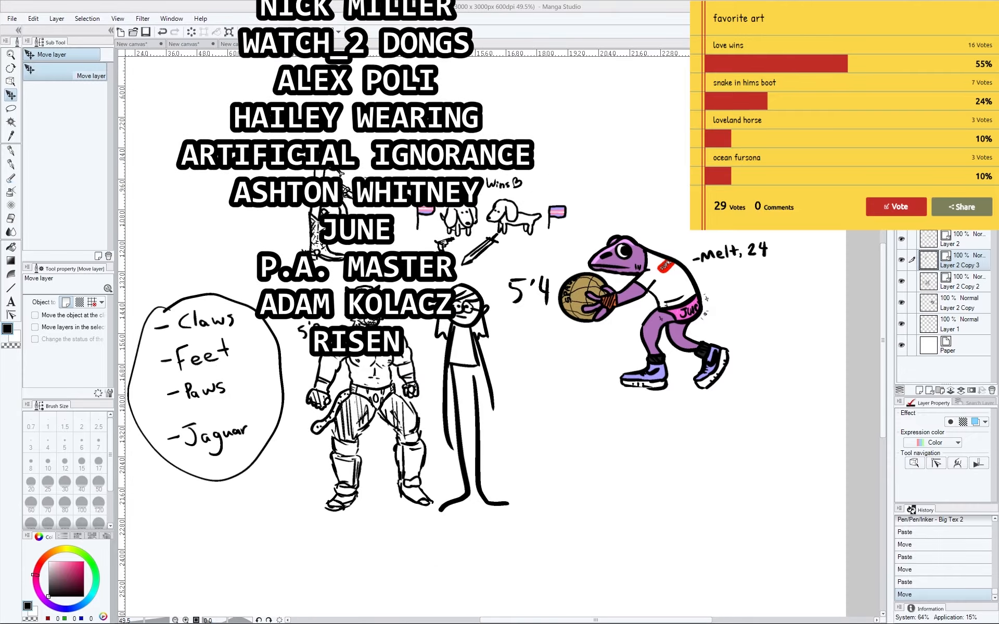